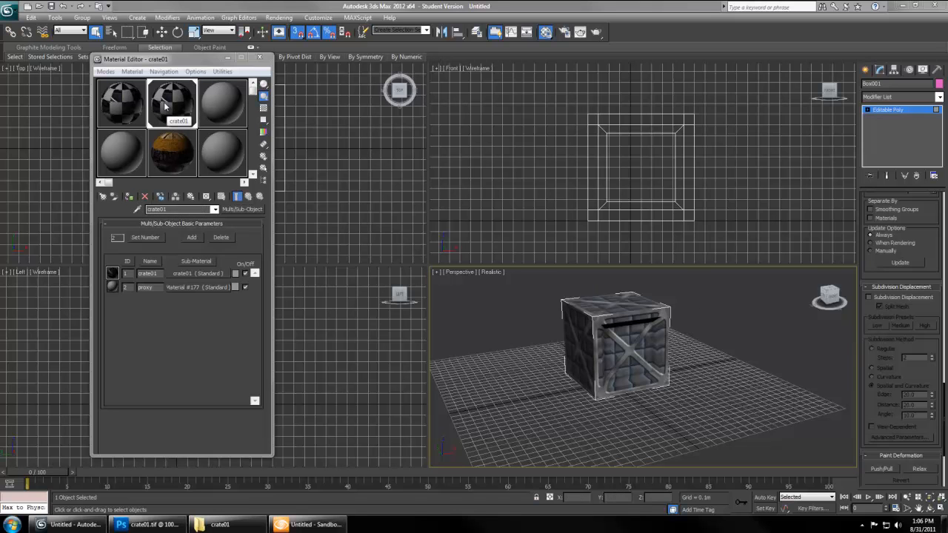
Select the crate and set all its faces to material ID 1 for the crate01 sub-material
click(171, 102)
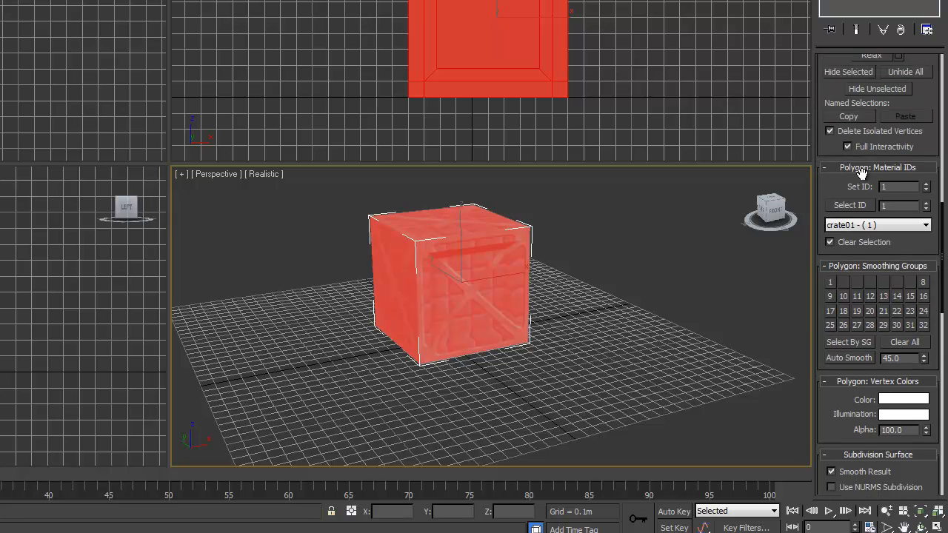
click(898, 186)
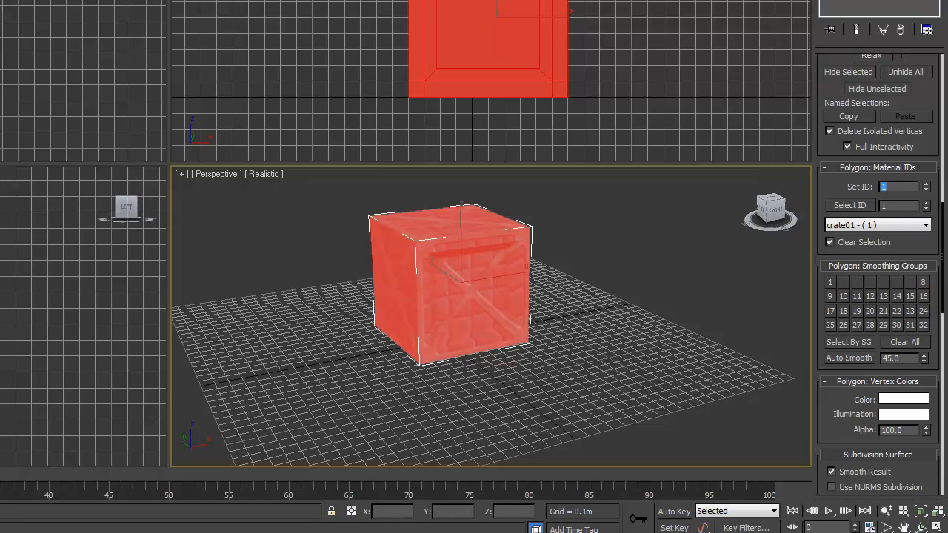
drag(474, 296, 474, 282)
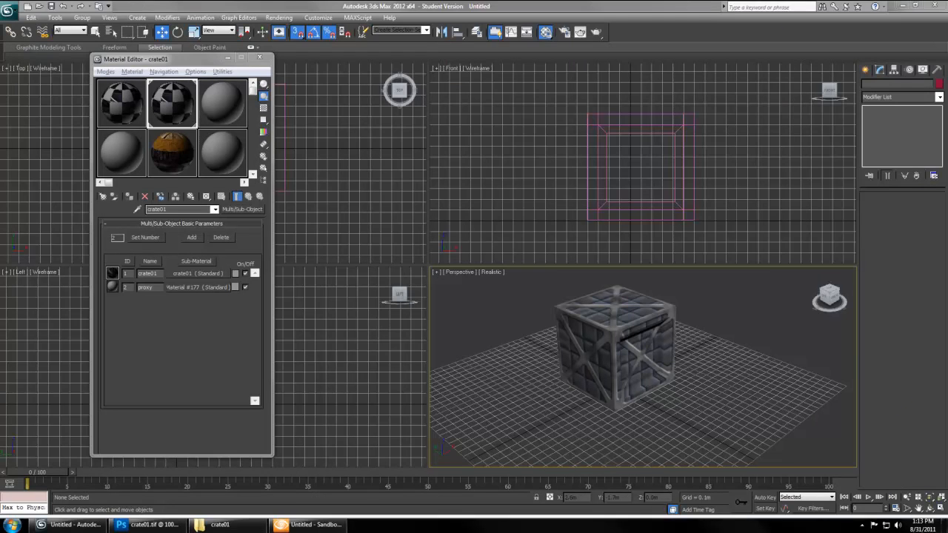
Create a Standard Primitives box drawn around the crate so it fully encloses it
click(870, 69)
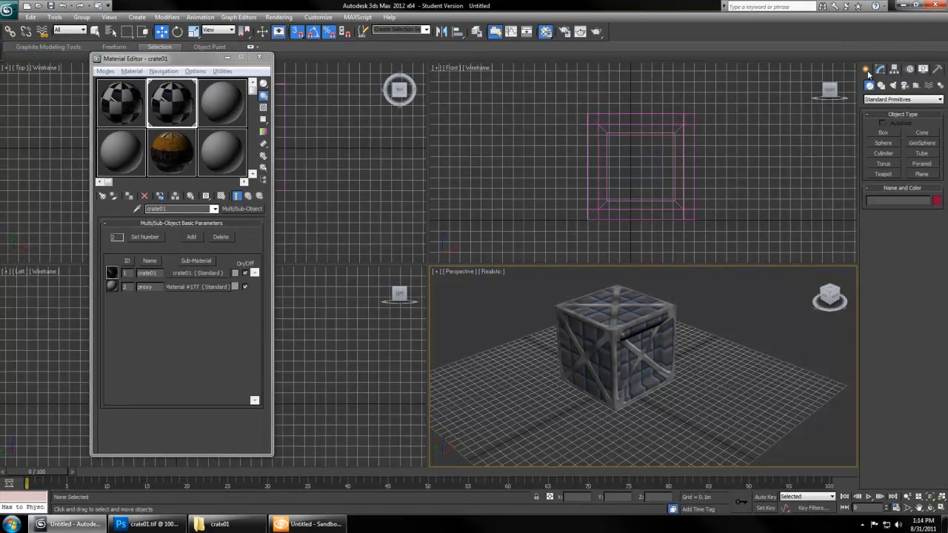
click(882, 133)
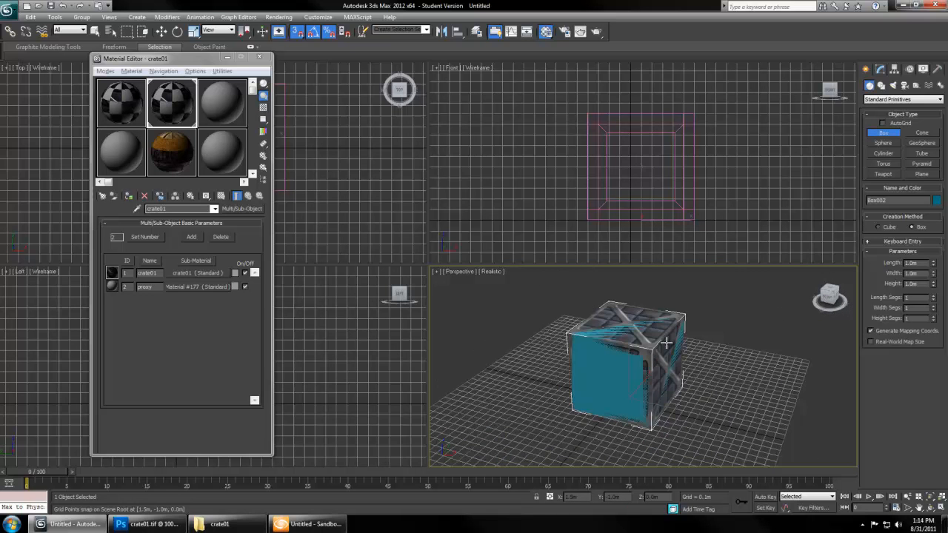
drag(667, 342, 680, 358)
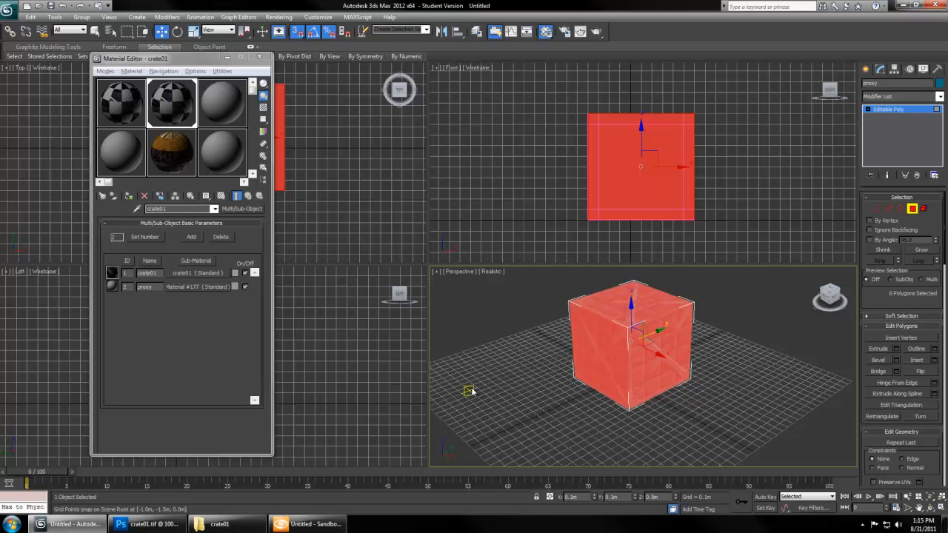
mouse_move(156, 305)
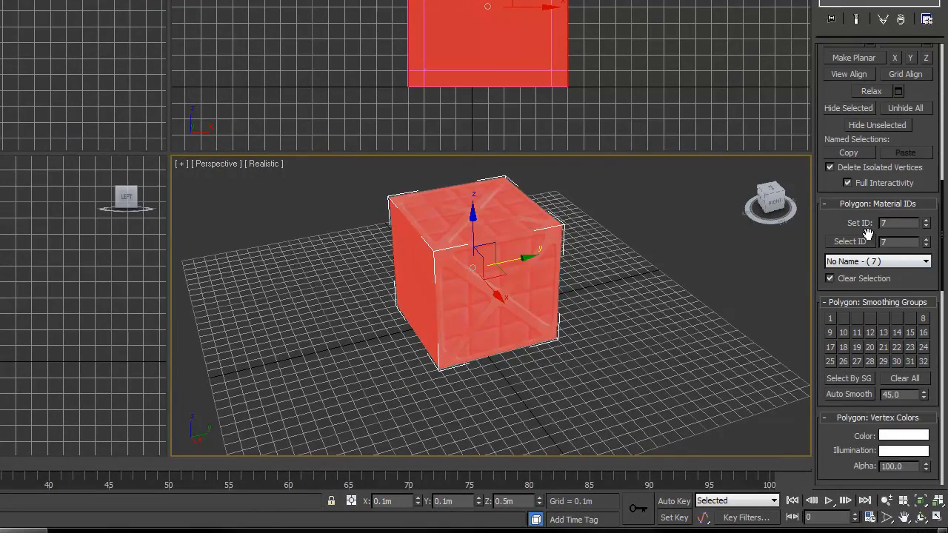
Set the enclosing box's faces to material ID 7 and rename the object proxy
click(897, 222)
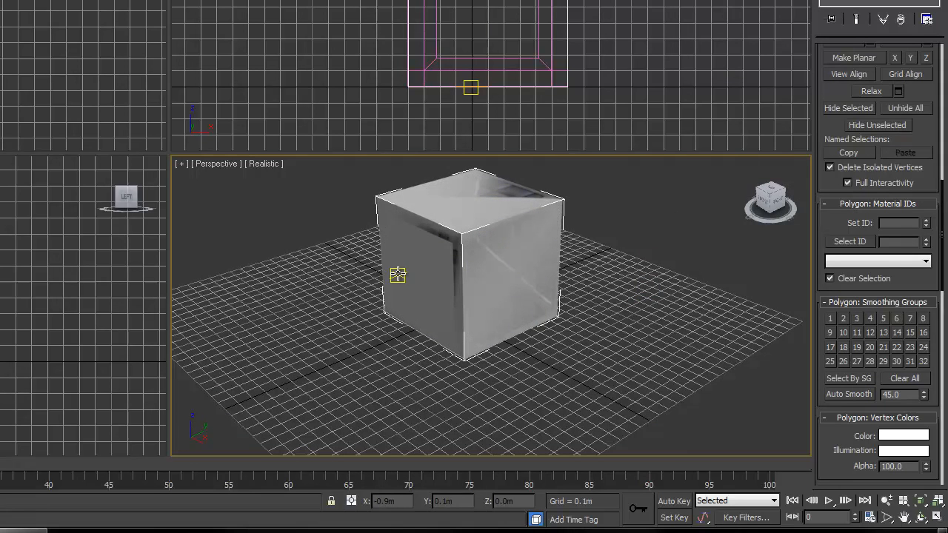
click(501, 189)
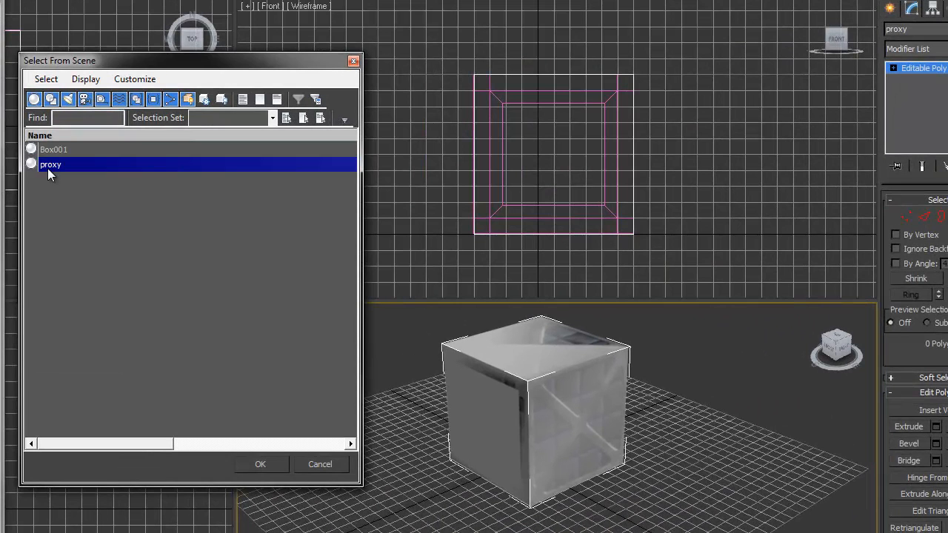
Select Box001 from the scene list and rename it crate01
click(261, 465)
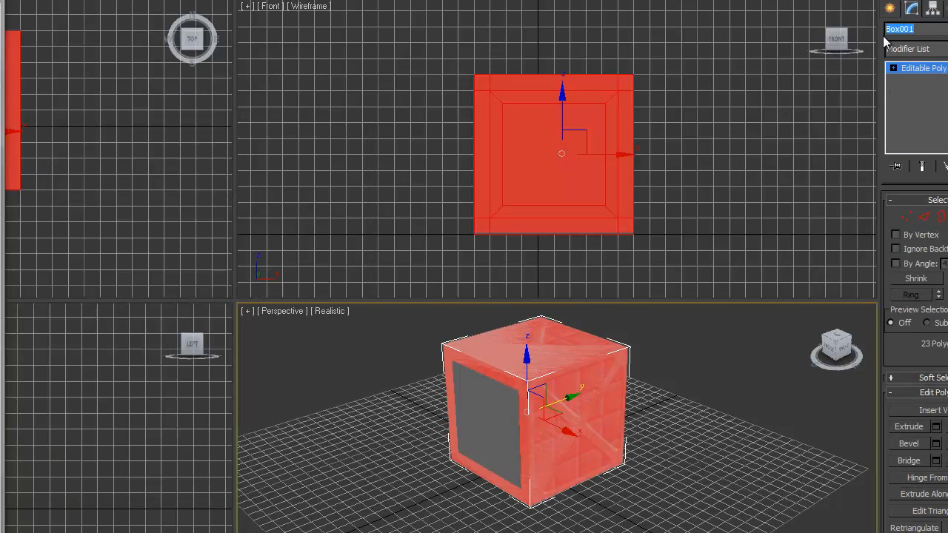
text(crate01)
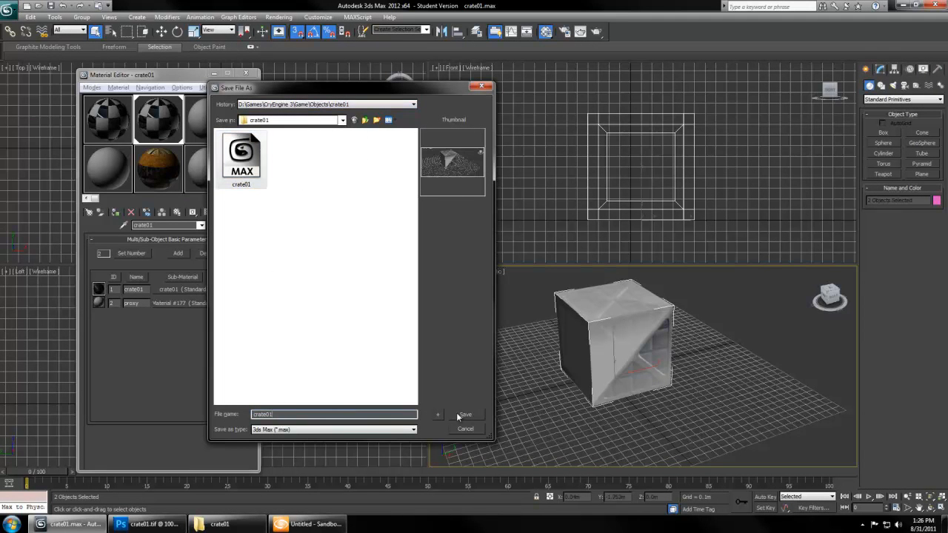
Save the scene as crate01.max and bring up the scene object list
click(465, 415)
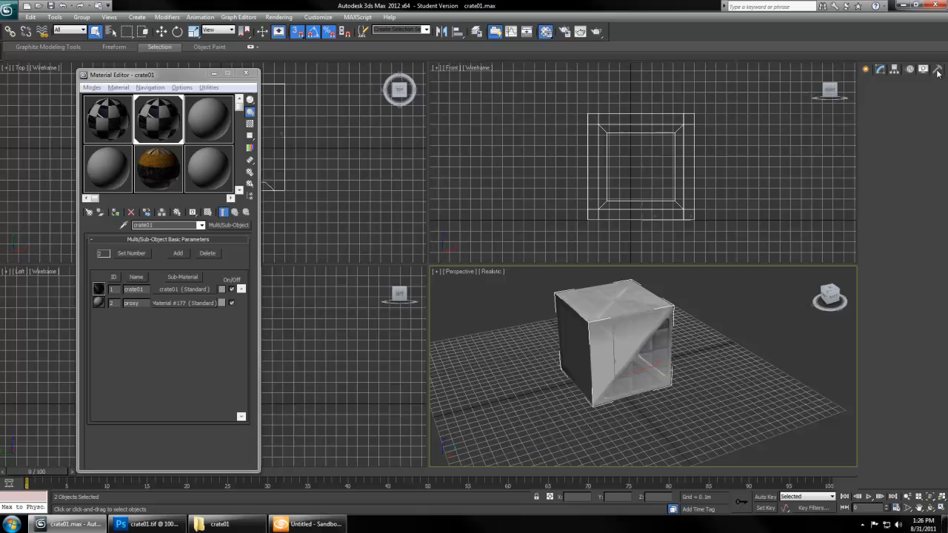
click(923, 69)
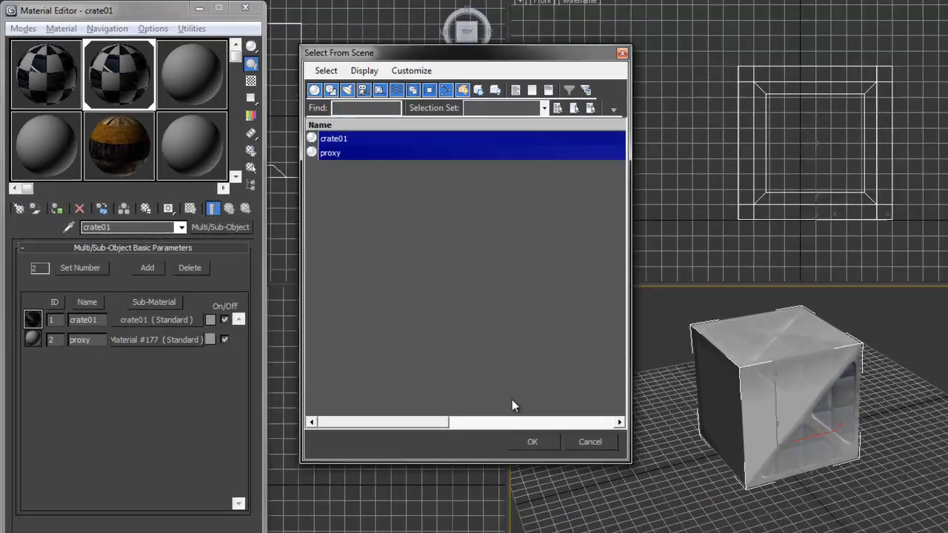
Confirm selecting both crate01 and proxy for the exporter
click(532, 442)
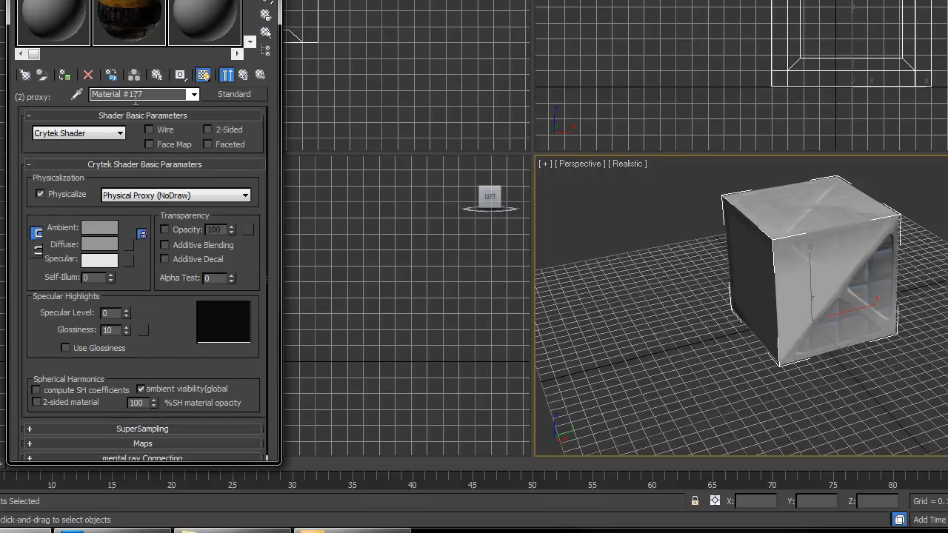
mouse_move(65, 74)
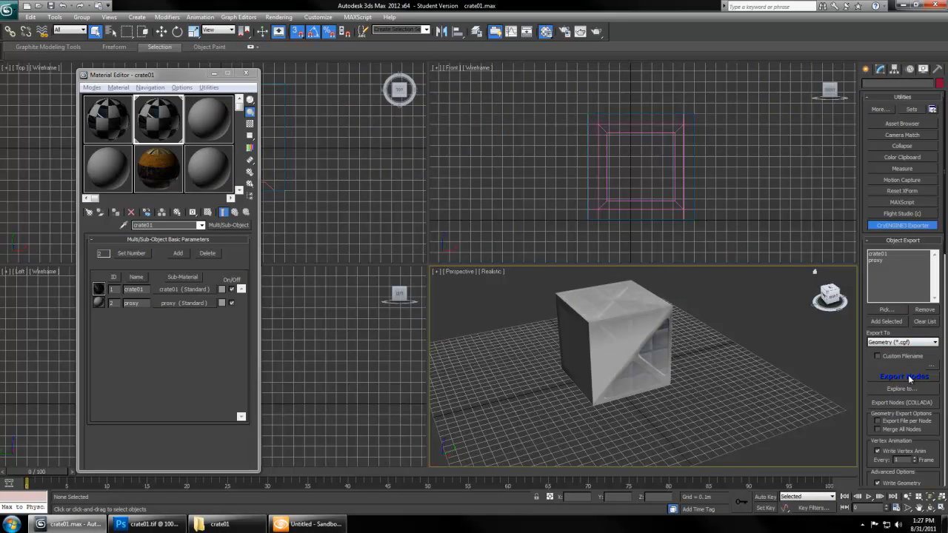
Export crate01 and proxy through the CryENGINE exporter and reach Create Material for the .mtl file
click(903, 377)
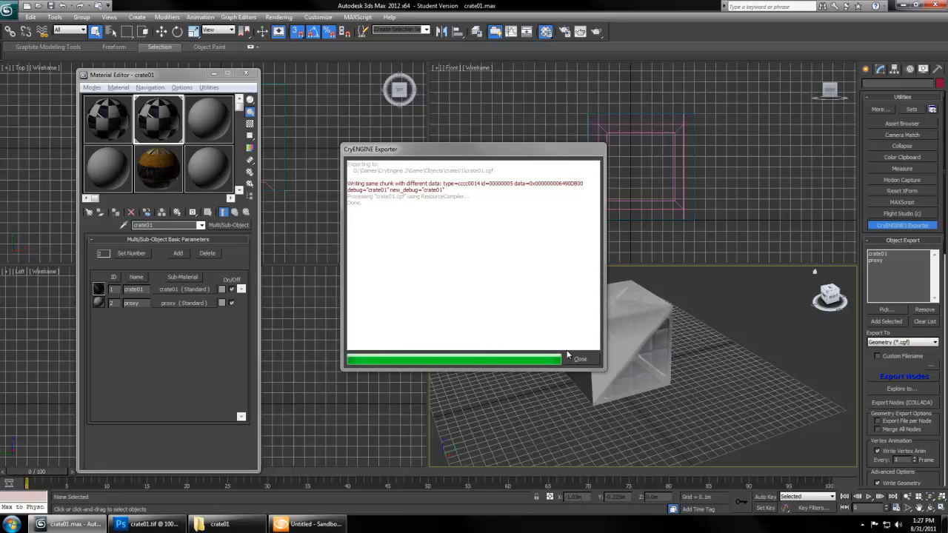
click(580, 360)
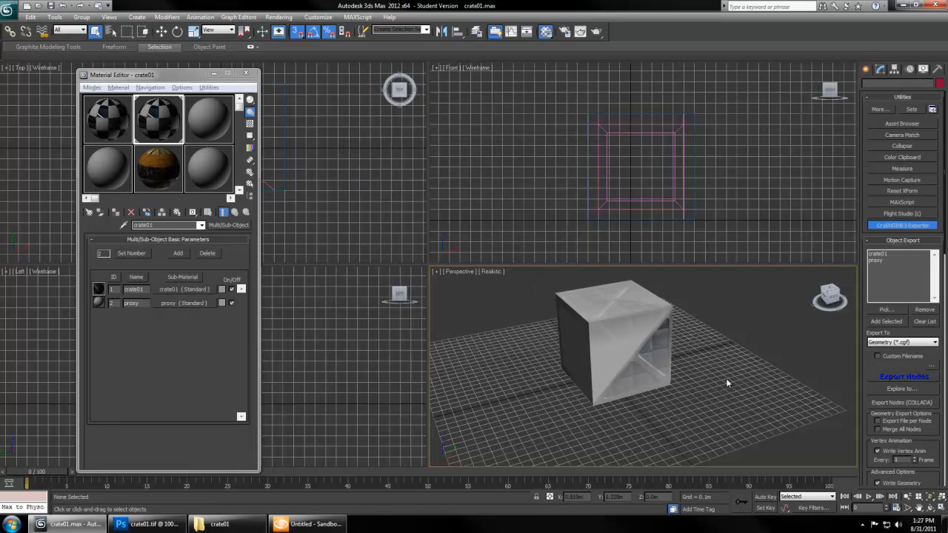
scroll(down, 3)
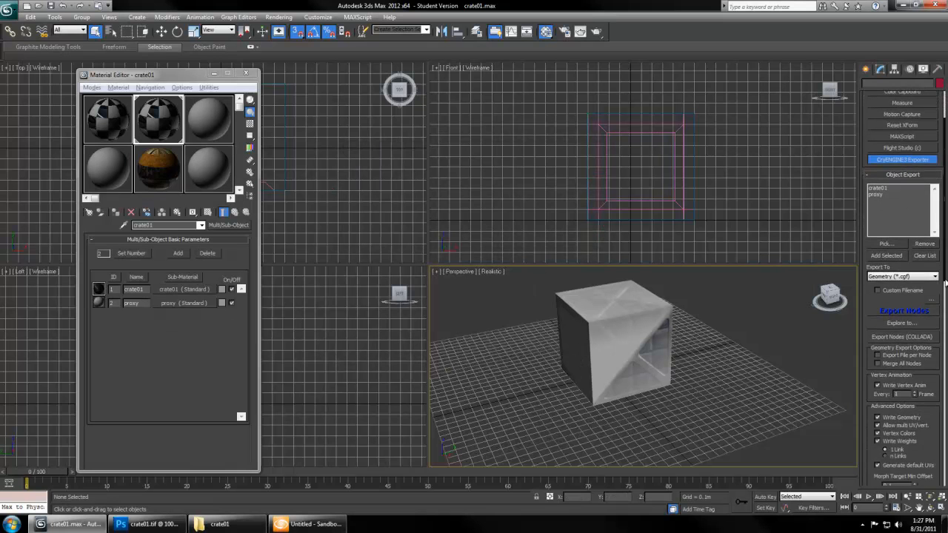
scroll(down, 3)
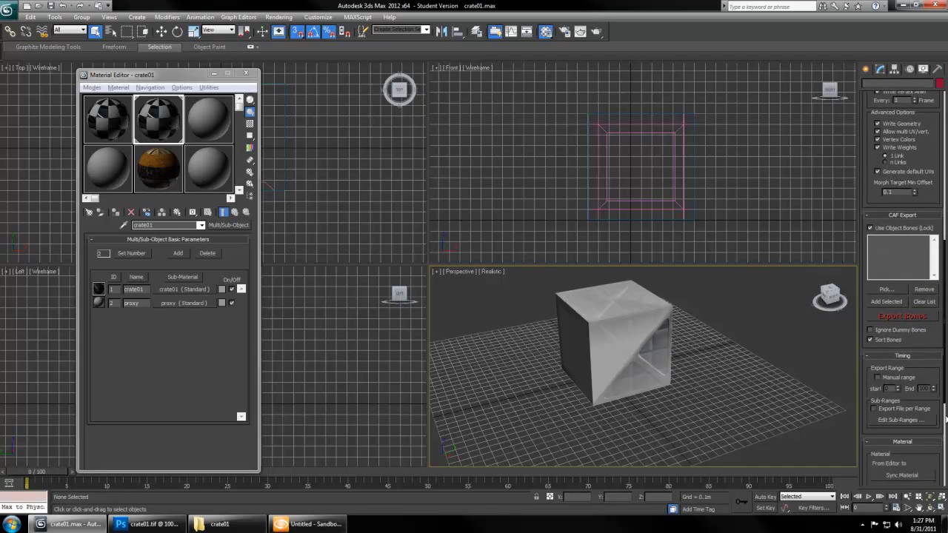
scroll(down, 3)
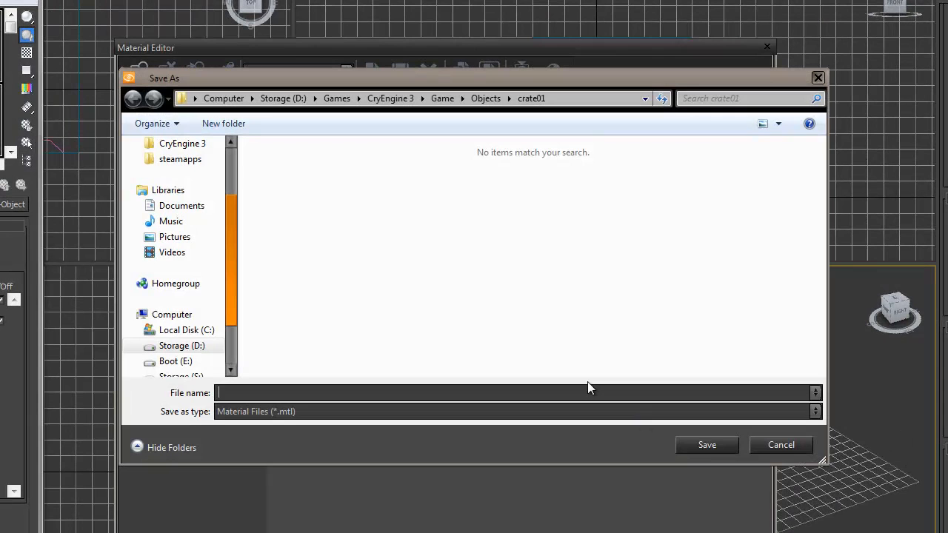
Name the material file crate-1 in the Save As dialog
text(crate-1)
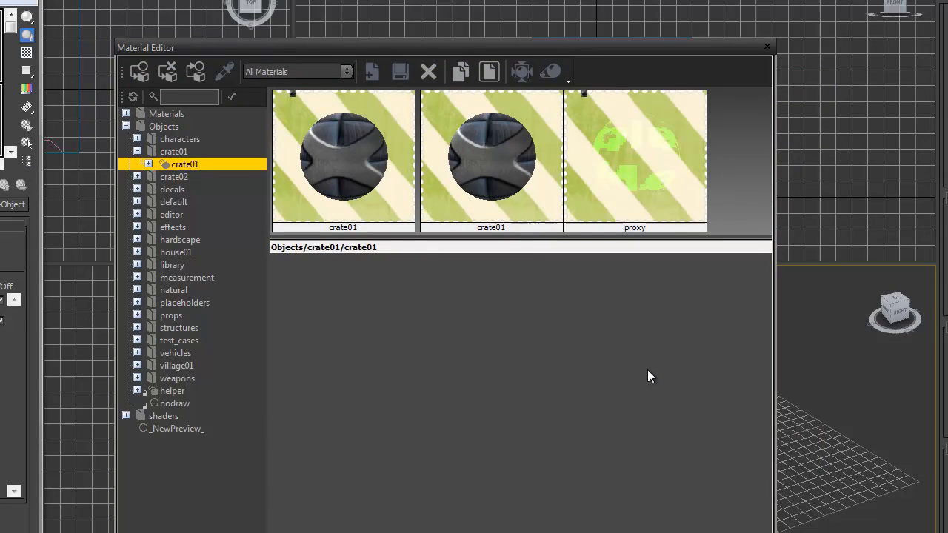
mouse_move(391, 489)
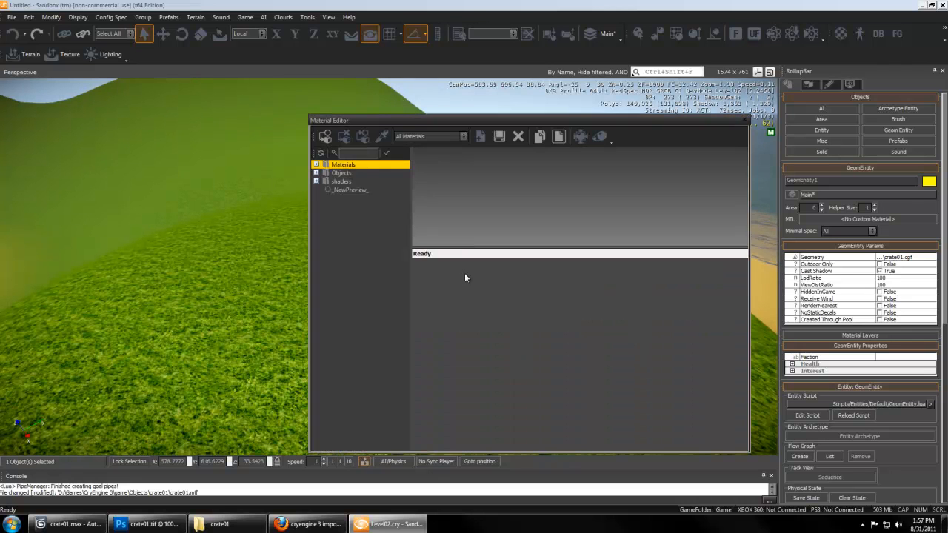
Under Objects > crate01, set the proxy sub-material's shader to Nodraw with a wood surface type
click(317, 172)
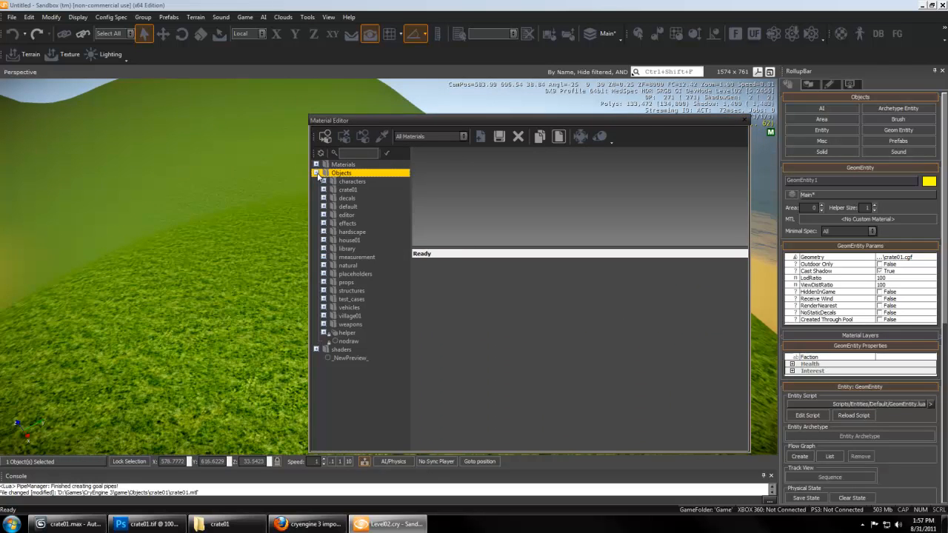
click(348, 190)
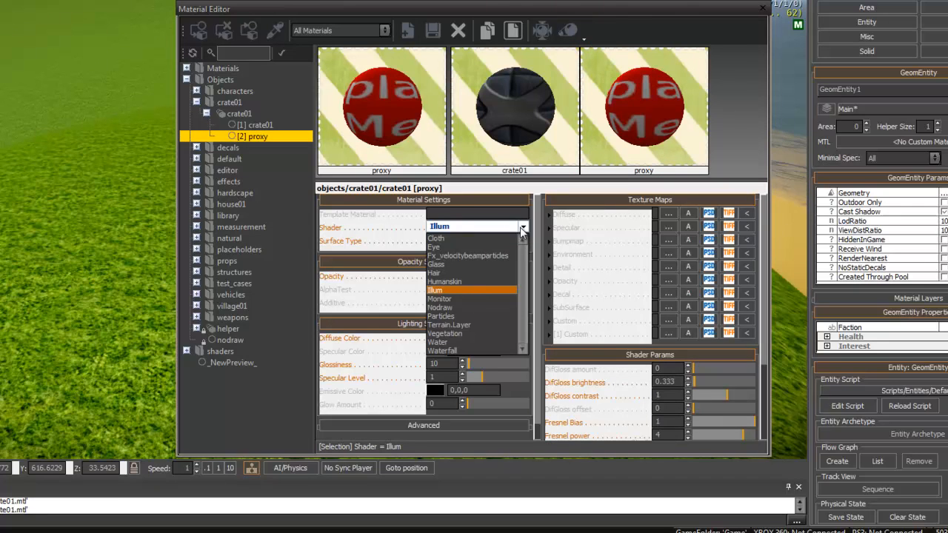
click(440, 306)
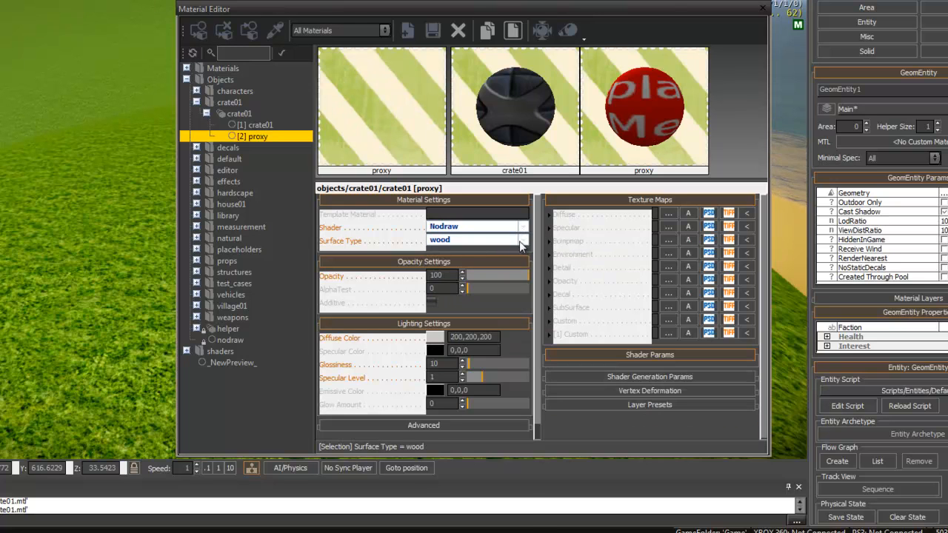
click(522, 240)
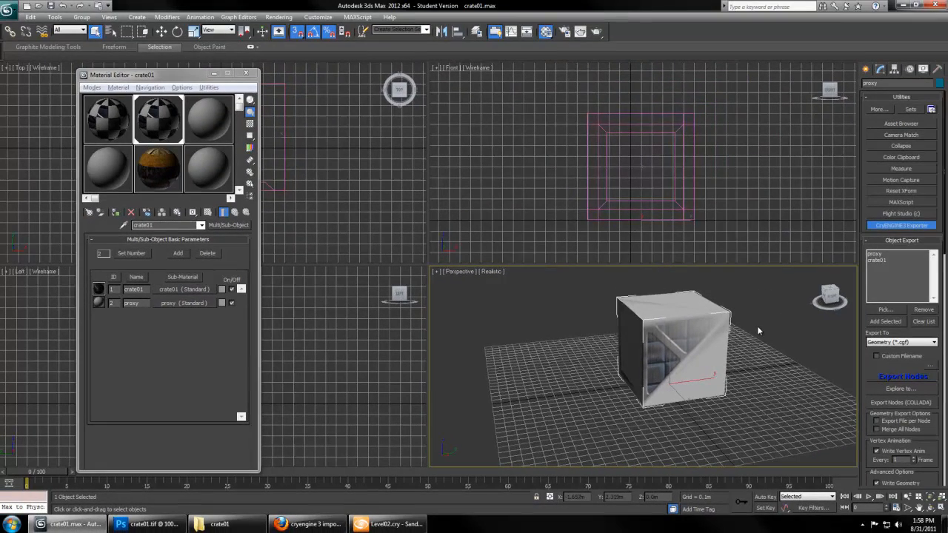
Pick the proxy box from the scene list and go to its Polygon sub-object level
click(53, 17)
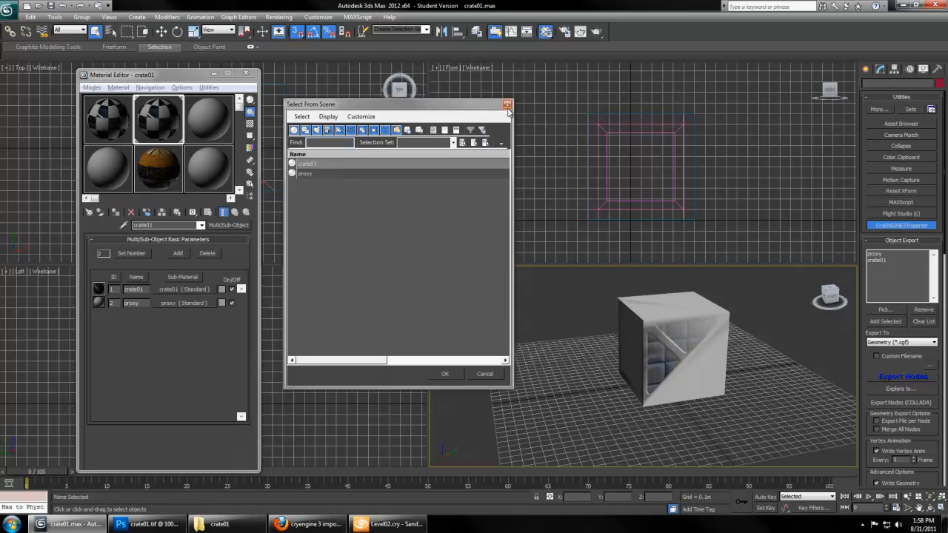
click(507, 104)
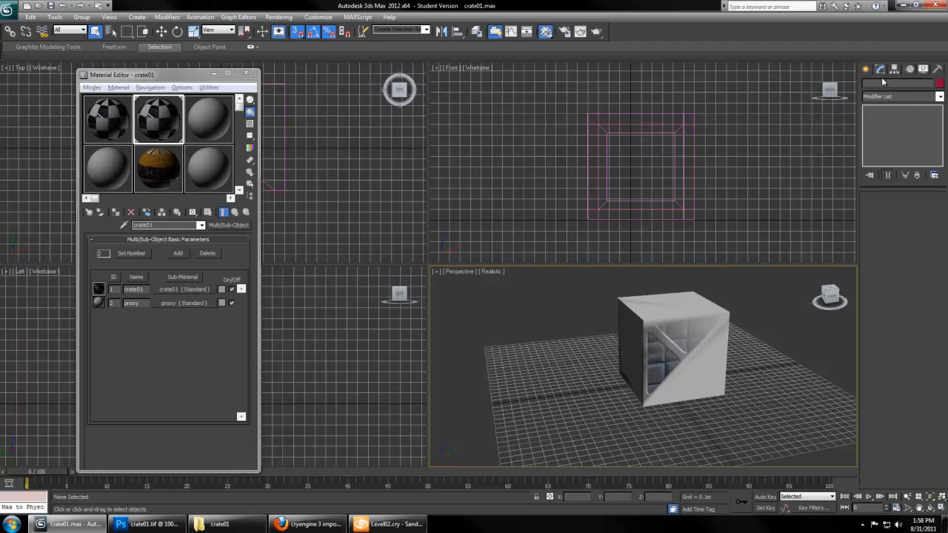
click(674, 348)
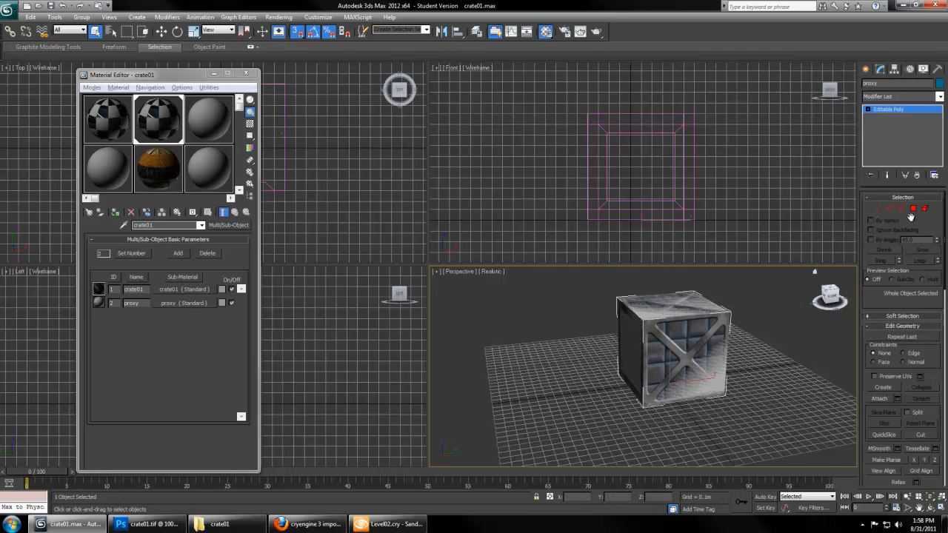
click(913, 207)
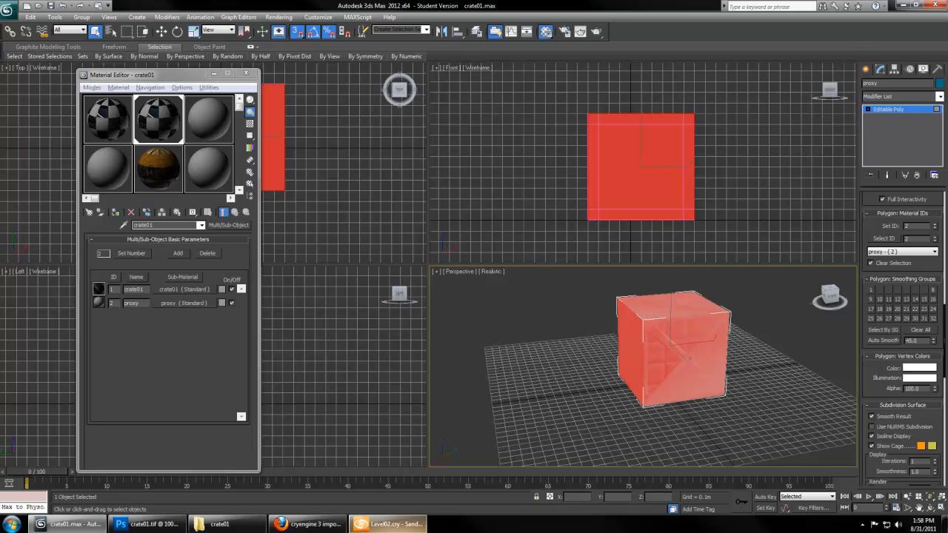
Assign the proxy material ID to all its polygons and view the crate on the Sandbox terrain
click(391, 524)
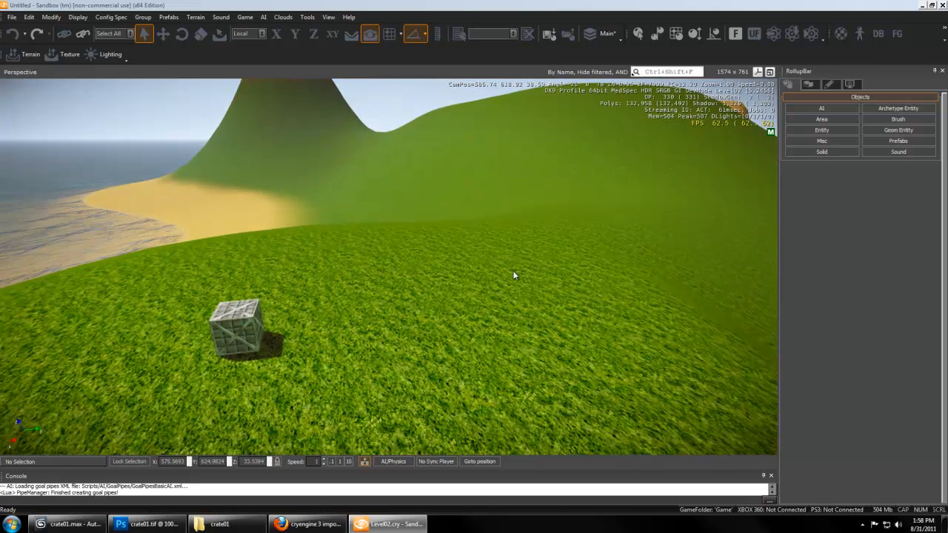
drag(516, 277, 511, 274)
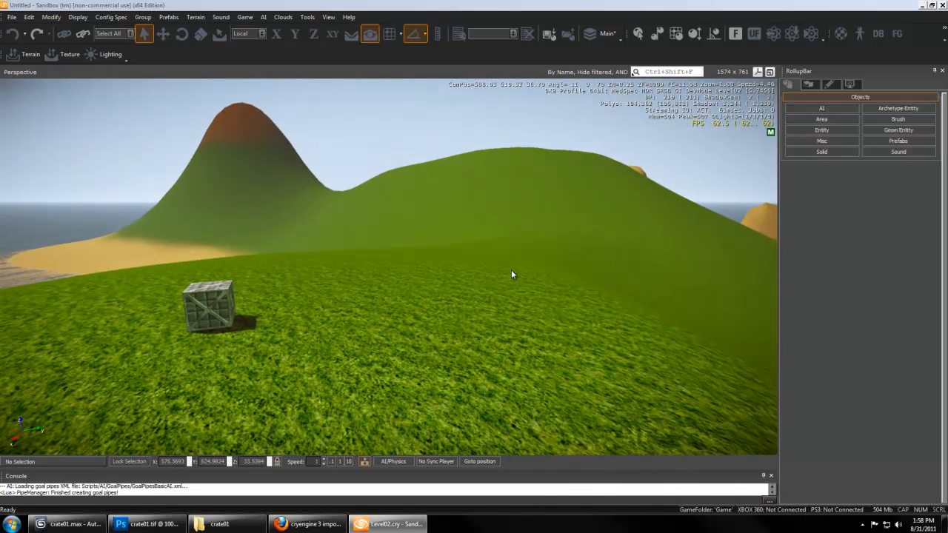